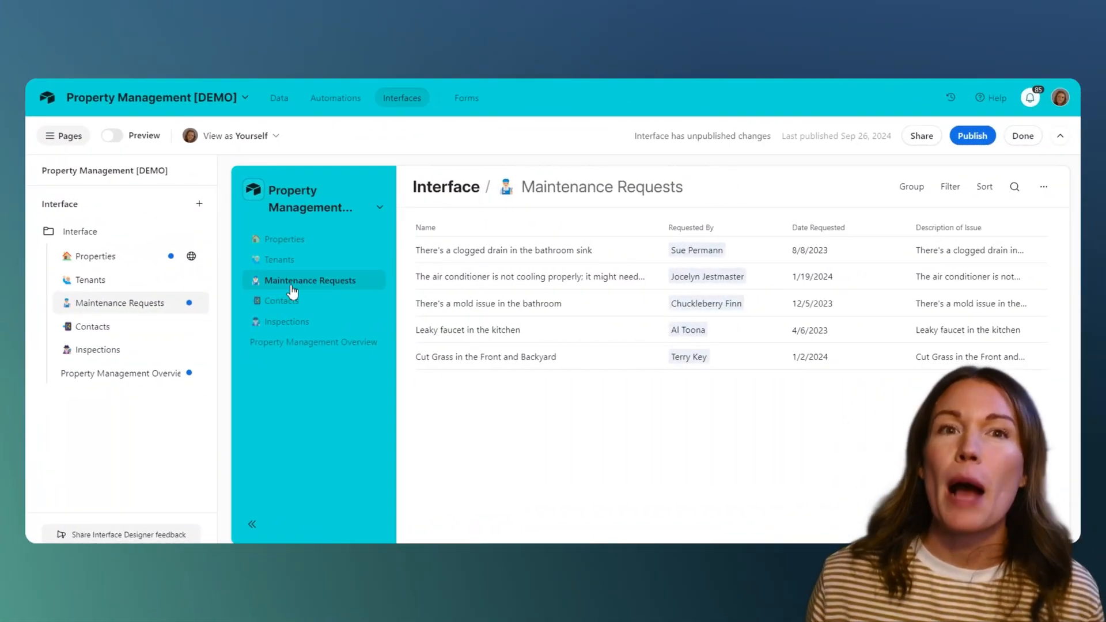
mouse_move(345, 291)
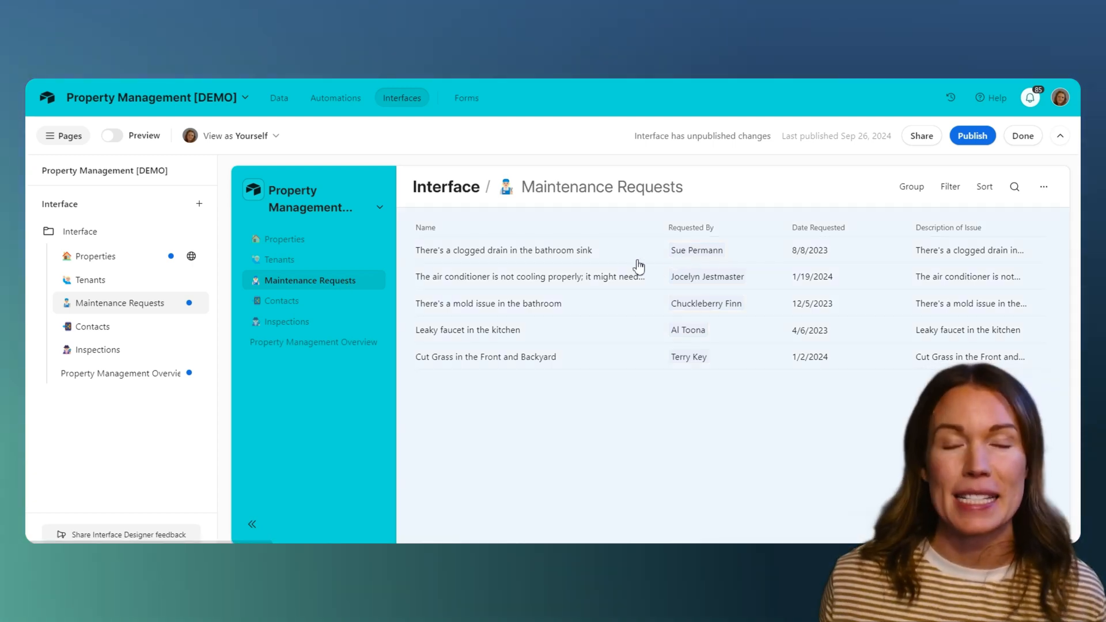
mouse_move(618, 256)
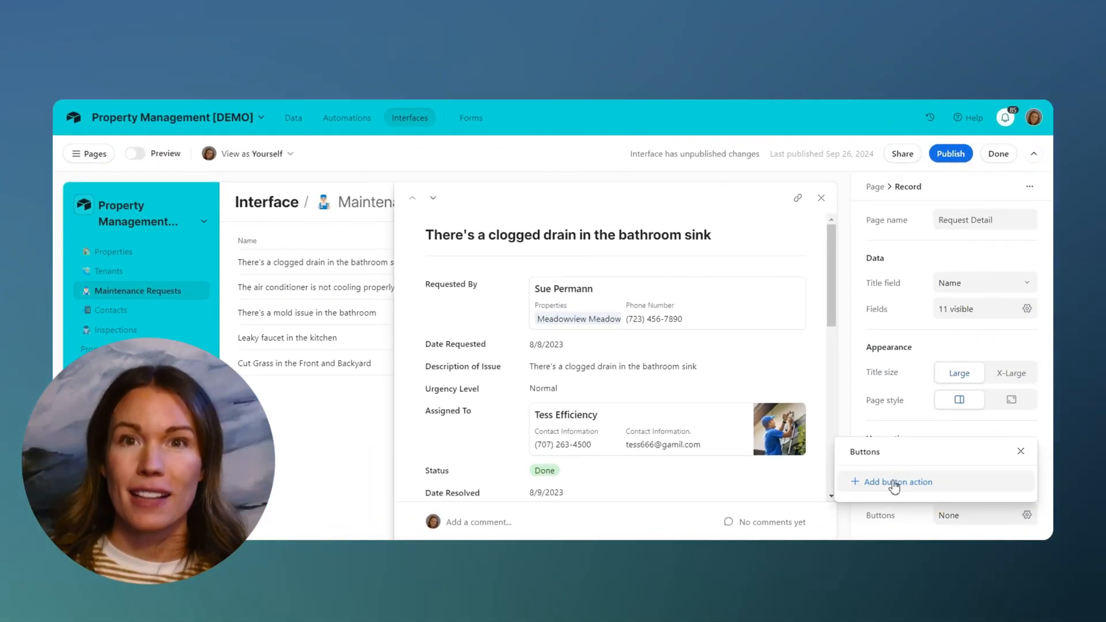
Add a 'Start Maintenance Workflow' button with the Run automation action linked to Maintenance Request Workflow.
click(896, 482)
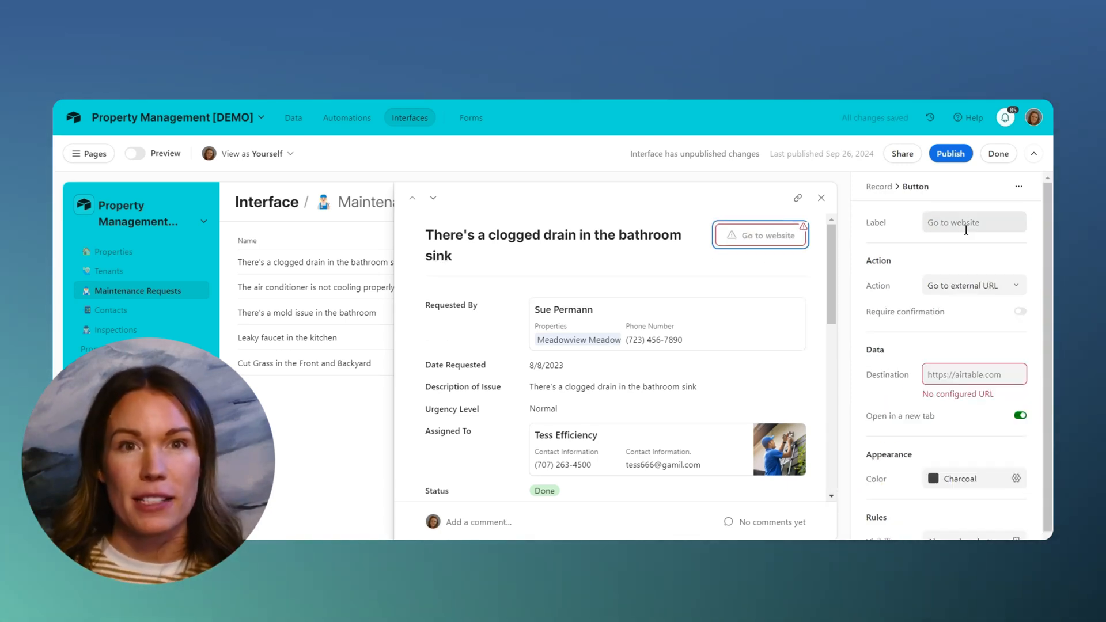
text(Start Maintenance Workflow)
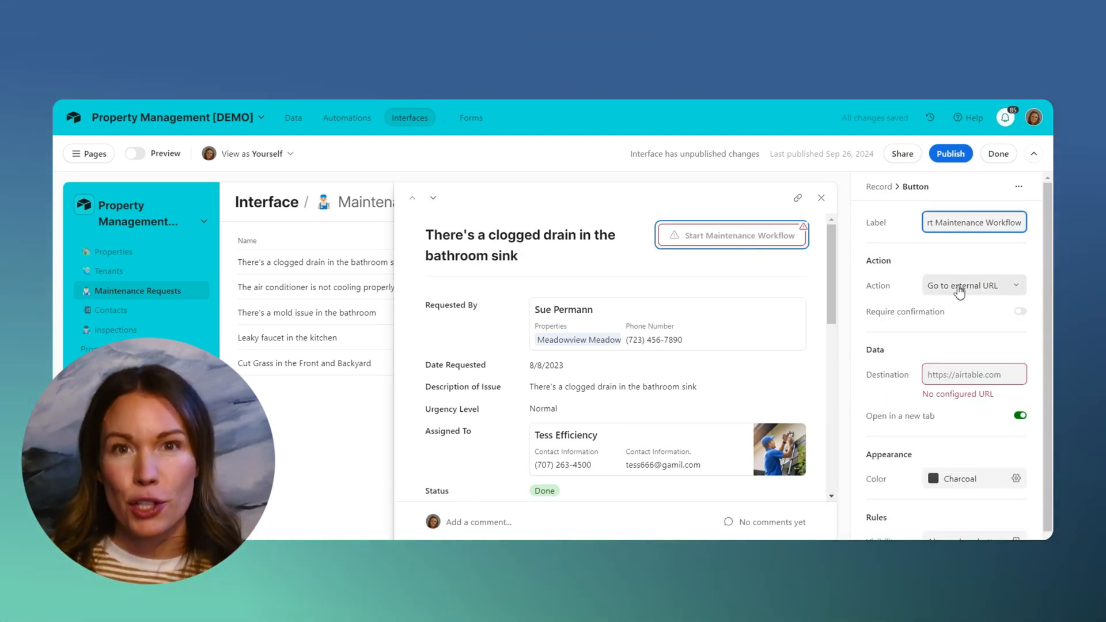
click(972, 285)
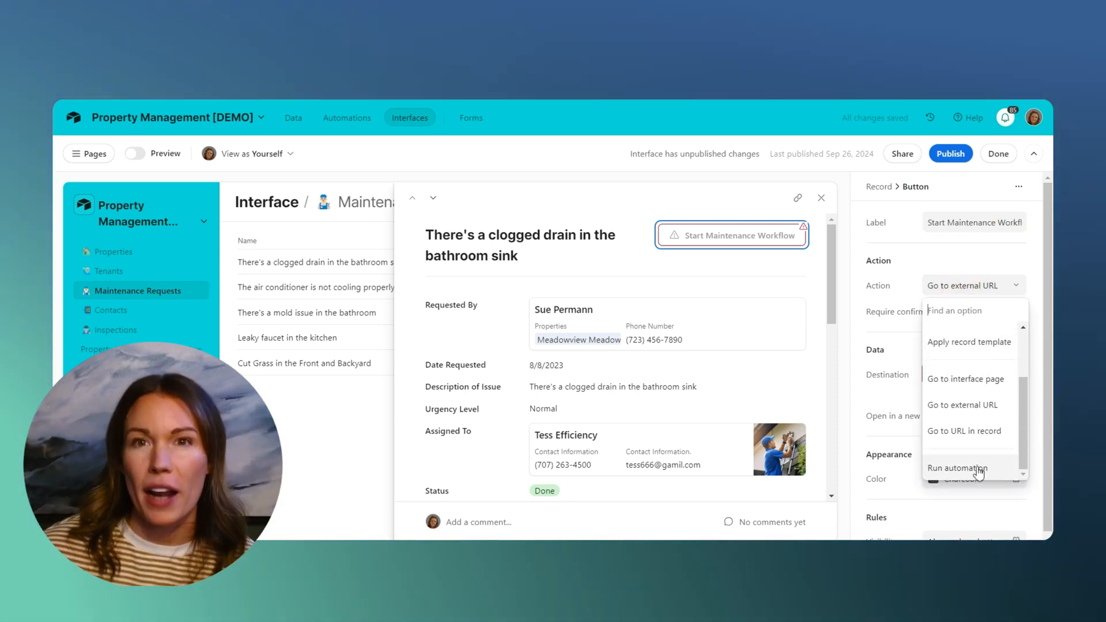
click(958, 467)
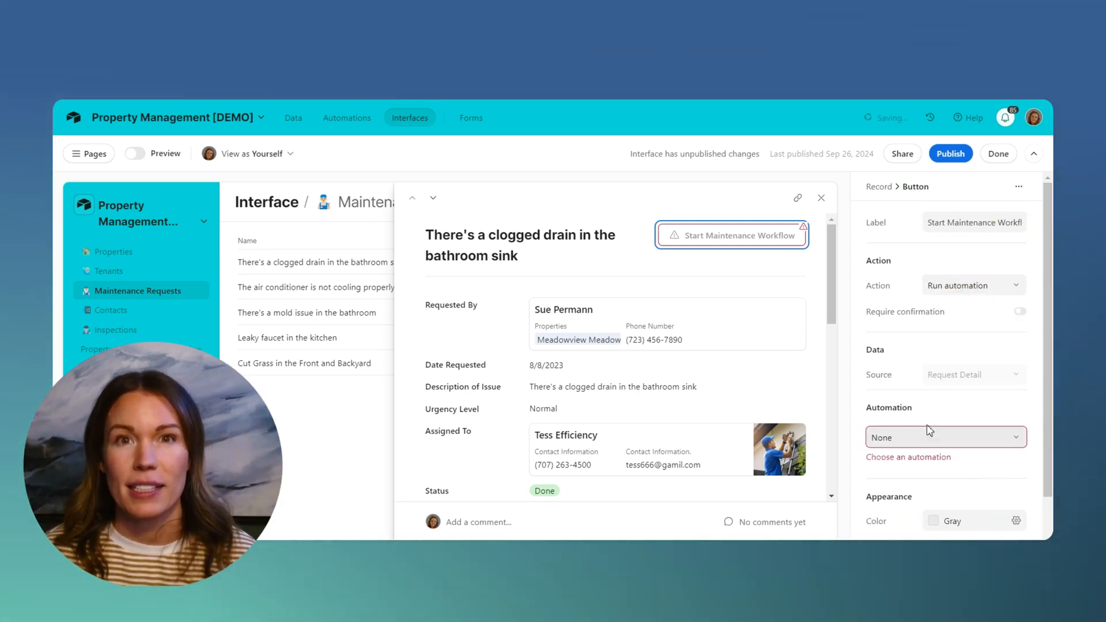
click(944, 436)
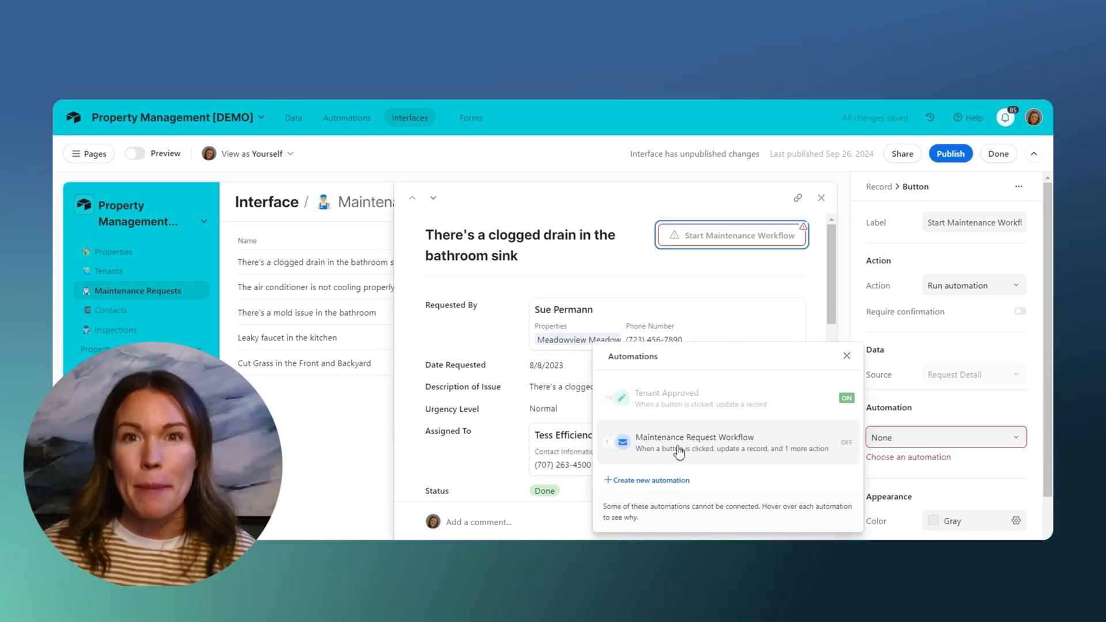
click(694, 437)
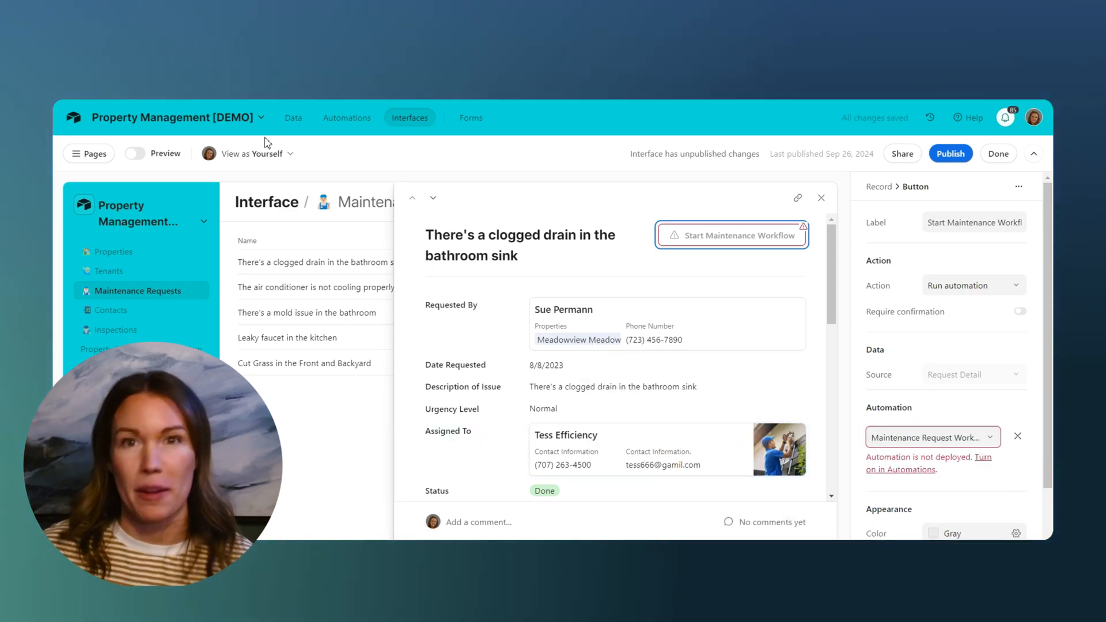
Switch the Maintenance Request Workflow automation on in the Automations tab.
click(292, 117)
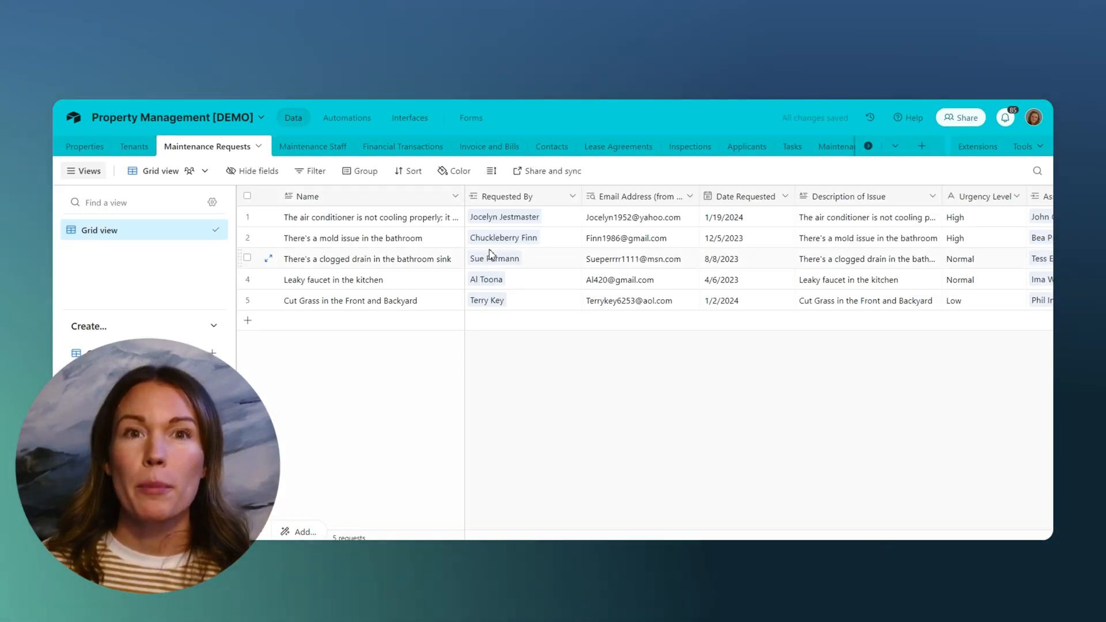
click(346, 118)
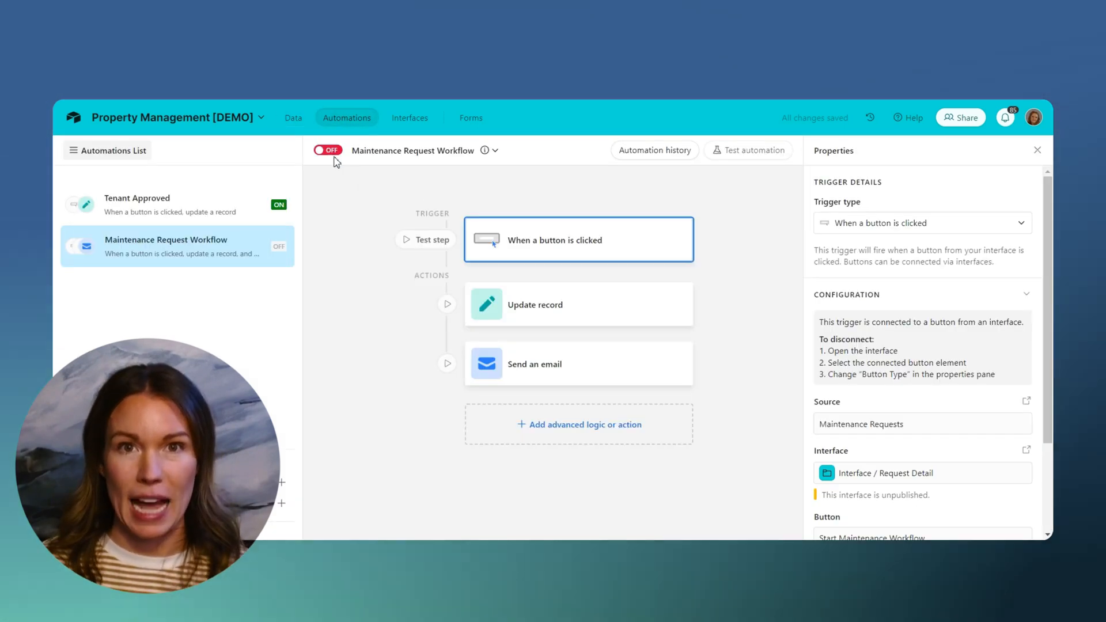
click(327, 150)
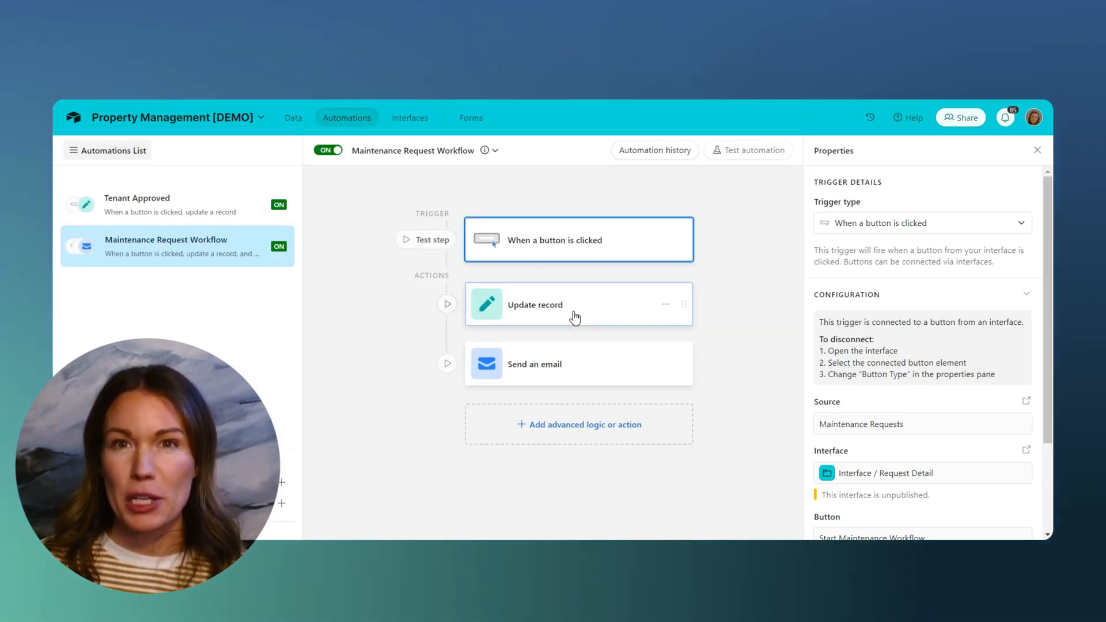
Review the workflow's Update record and Send an email steps, then return to Interfaces.
click(579, 304)
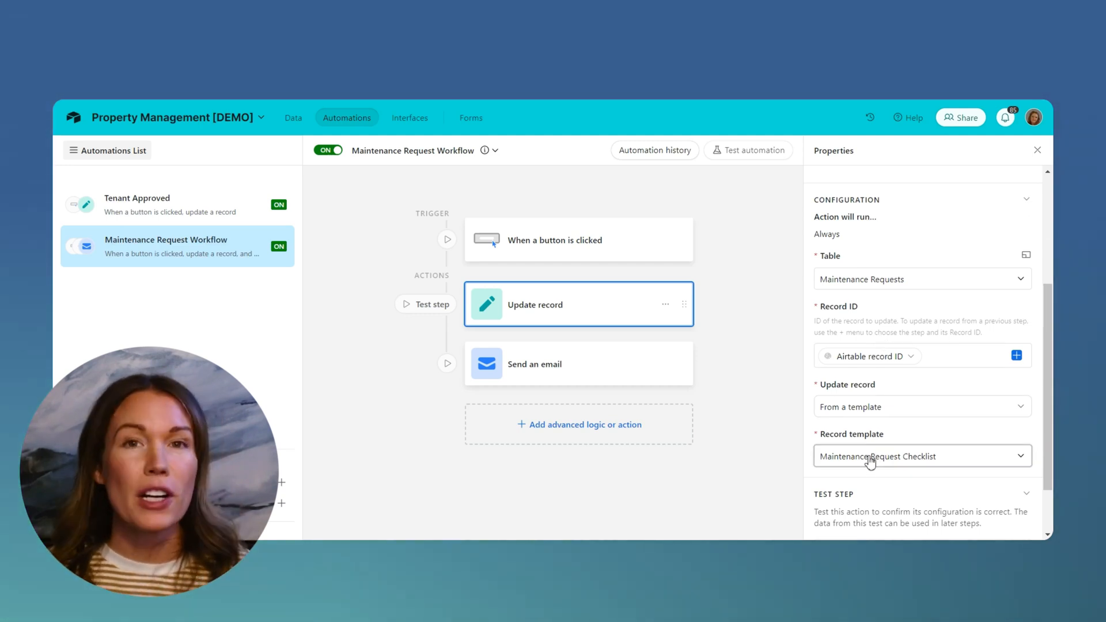
click(578, 364)
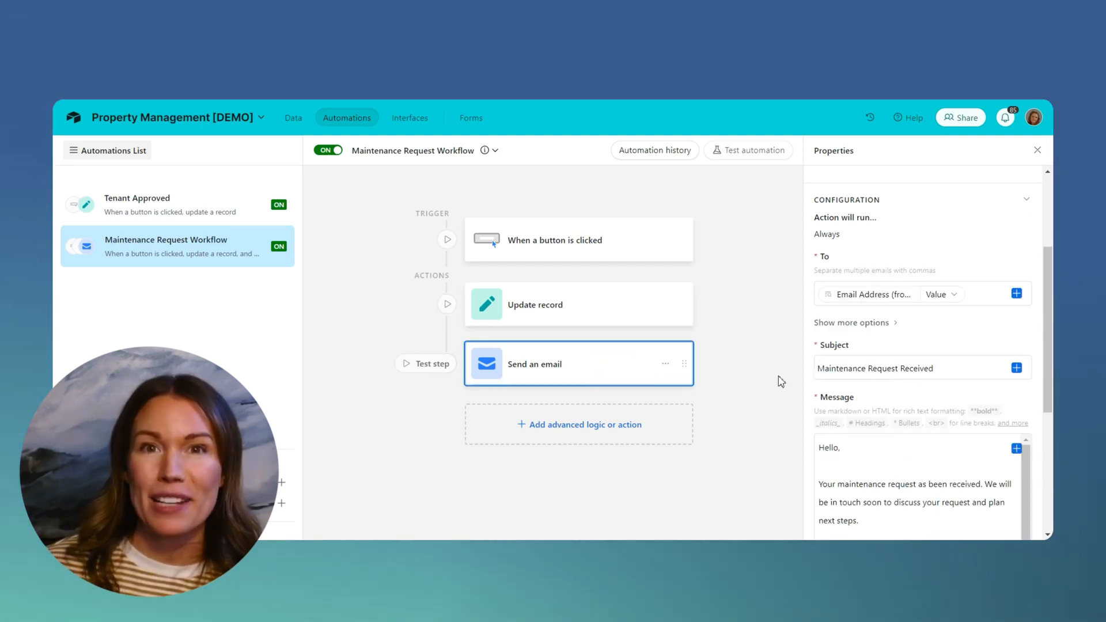
scroll(down, 3)
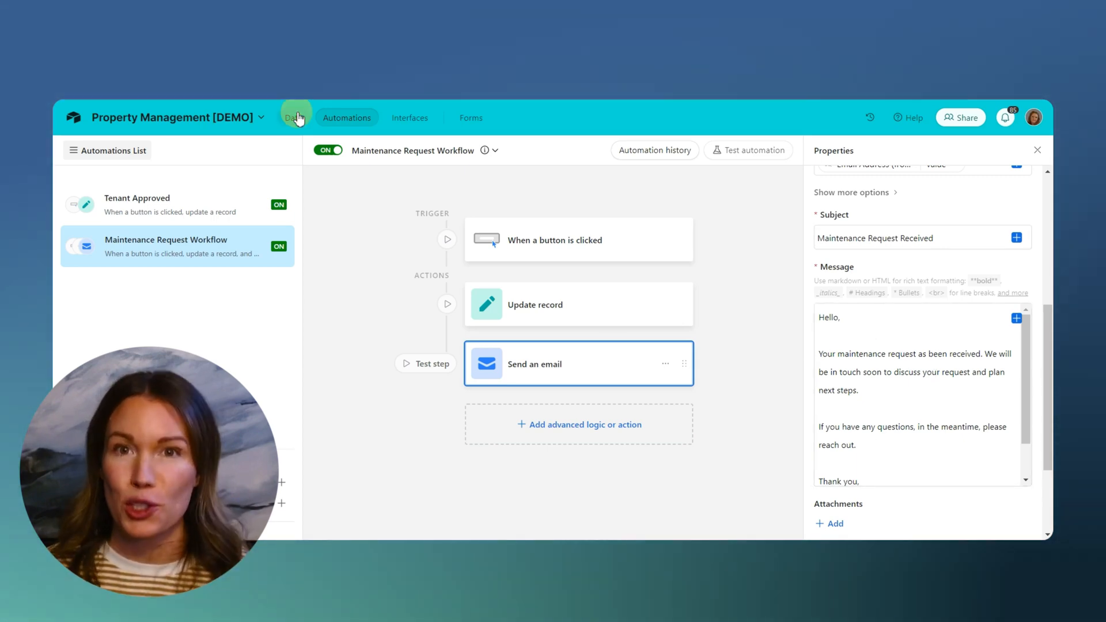
click(409, 118)
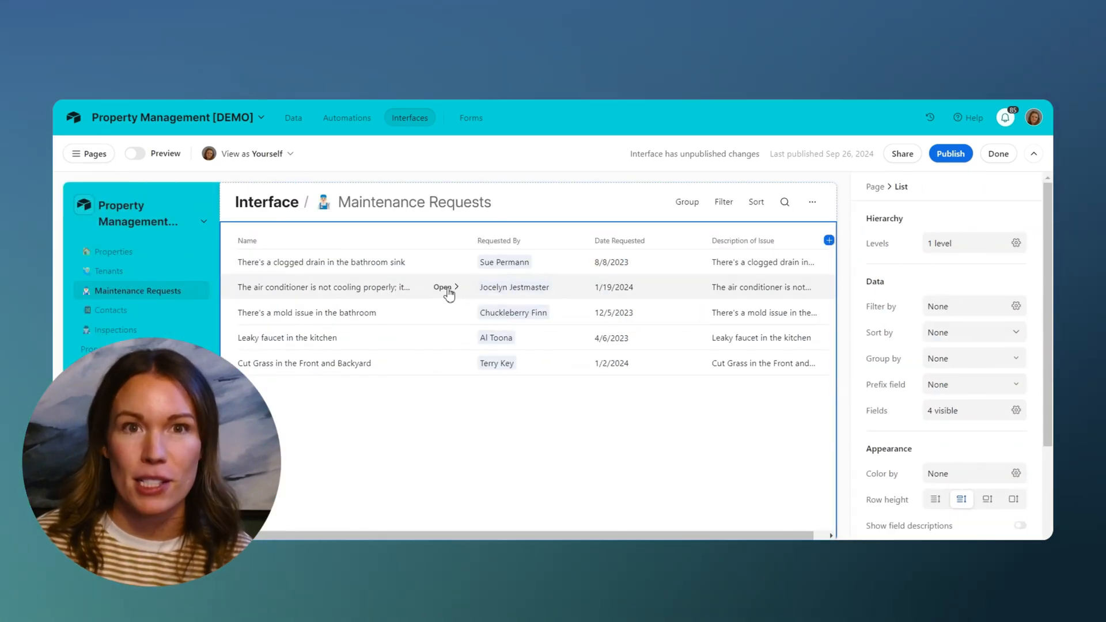
On the air conditioner request page, enable Require confirmation and edit the confirmation title.
click(443, 287)
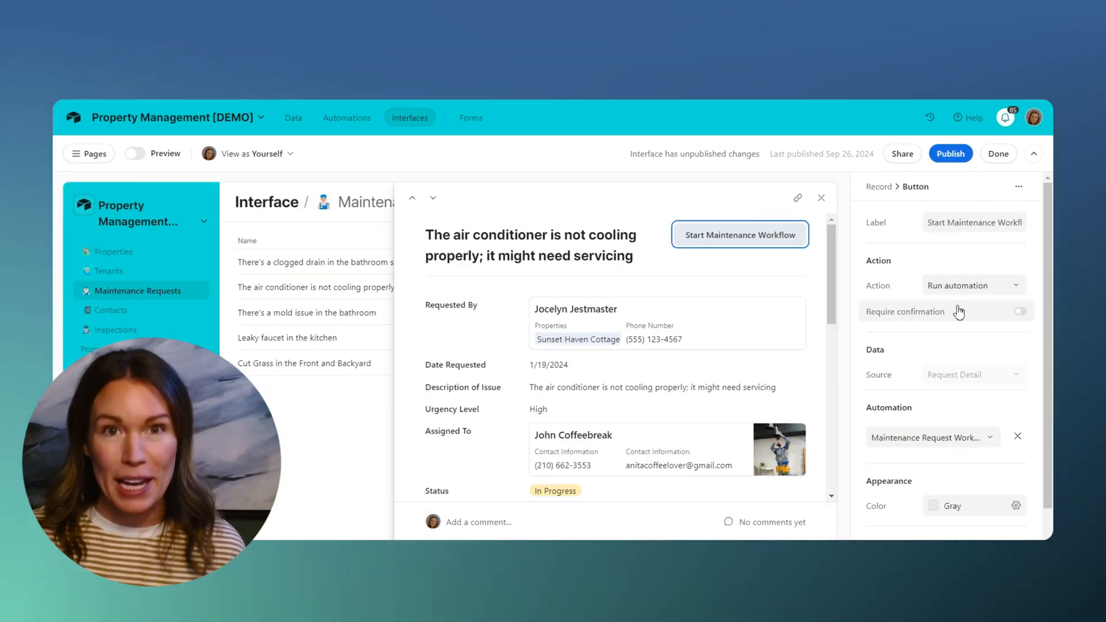
scroll(down, 3)
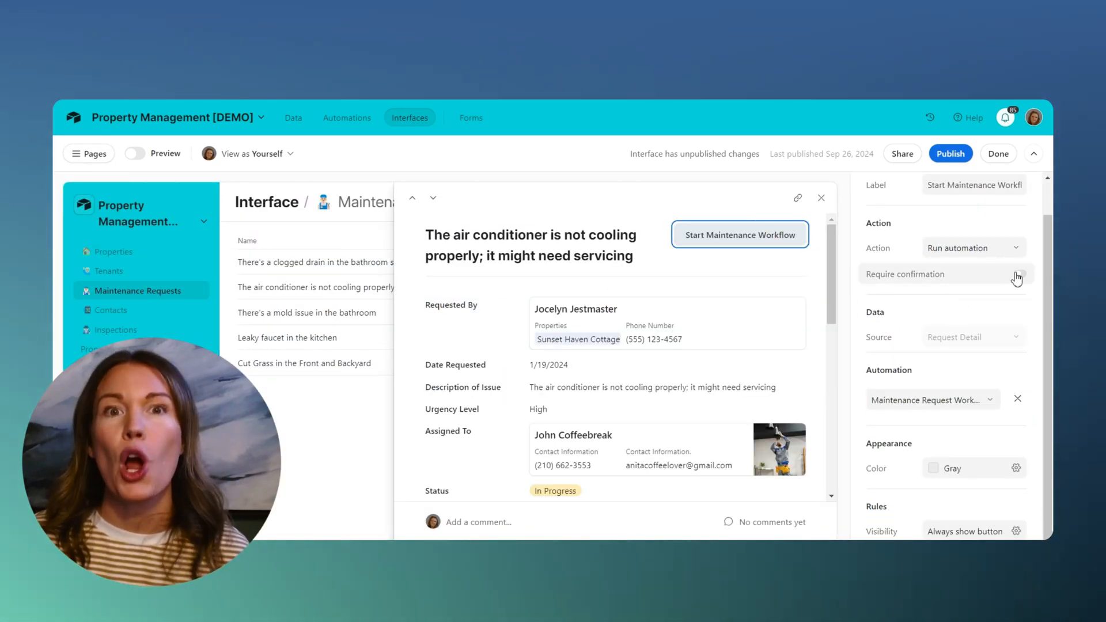
click(1022, 273)
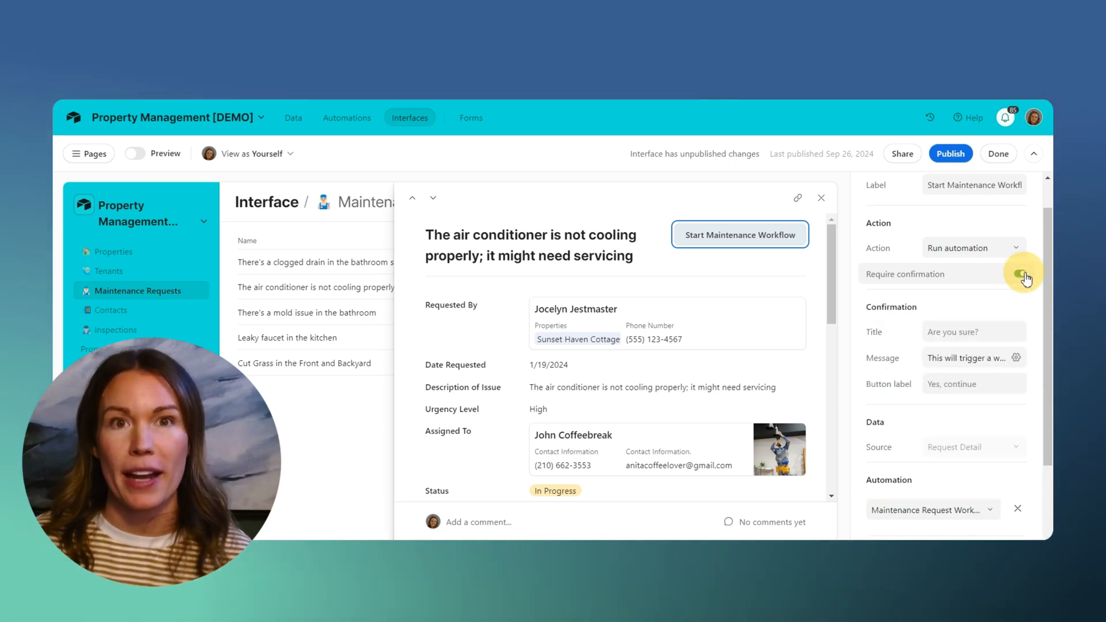
click(1019, 274)
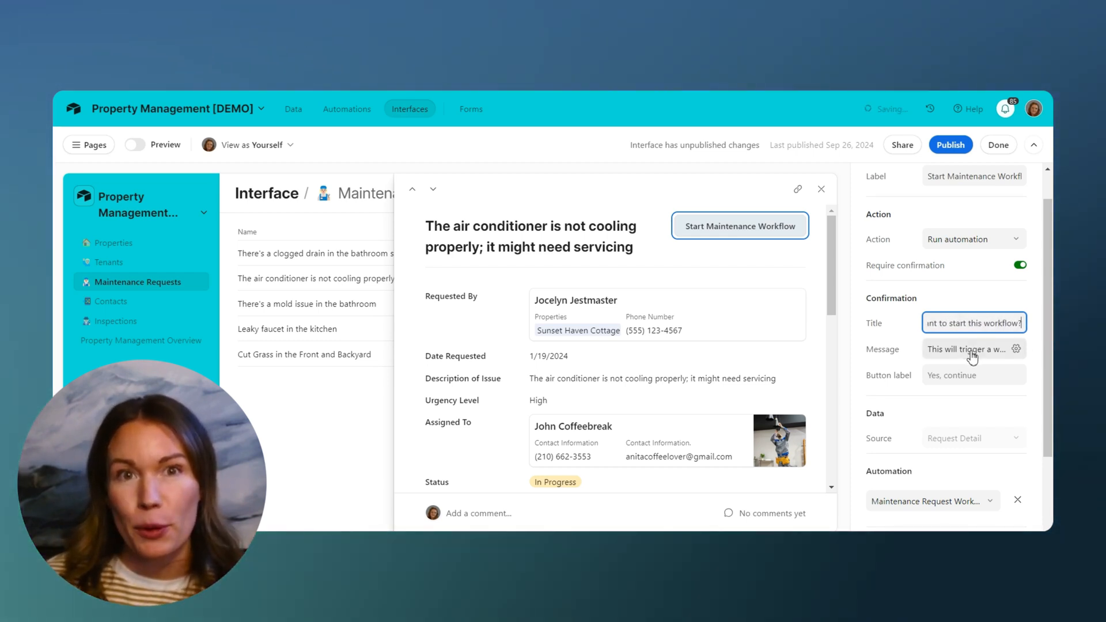
Type the button's confirmation message, beginning 'By click'.
click(1016, 349)
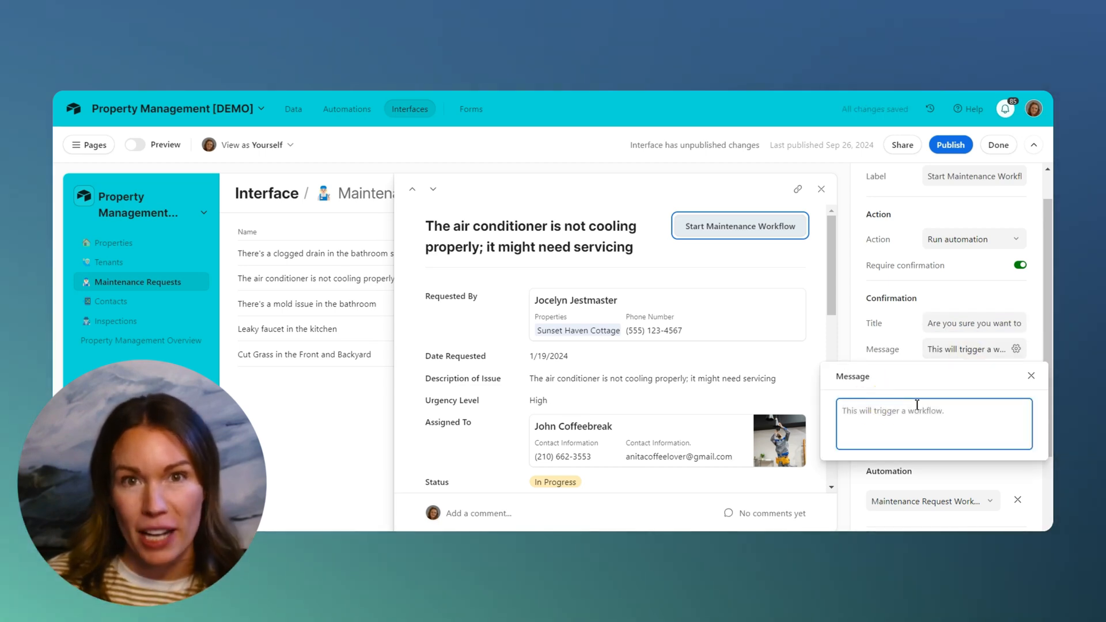
text(T)
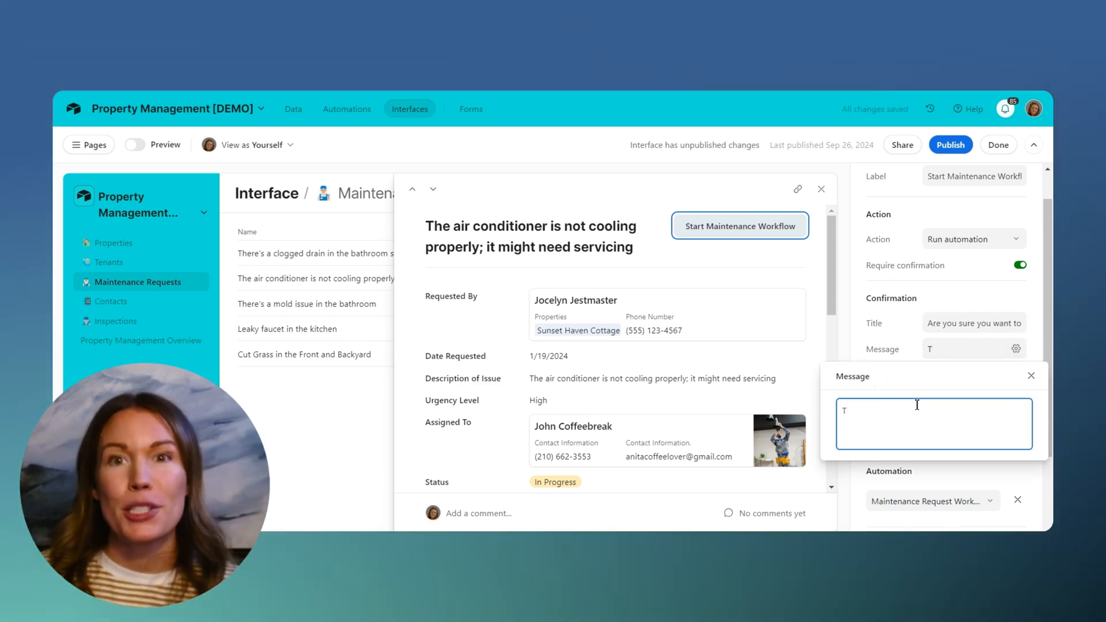
text(By click)
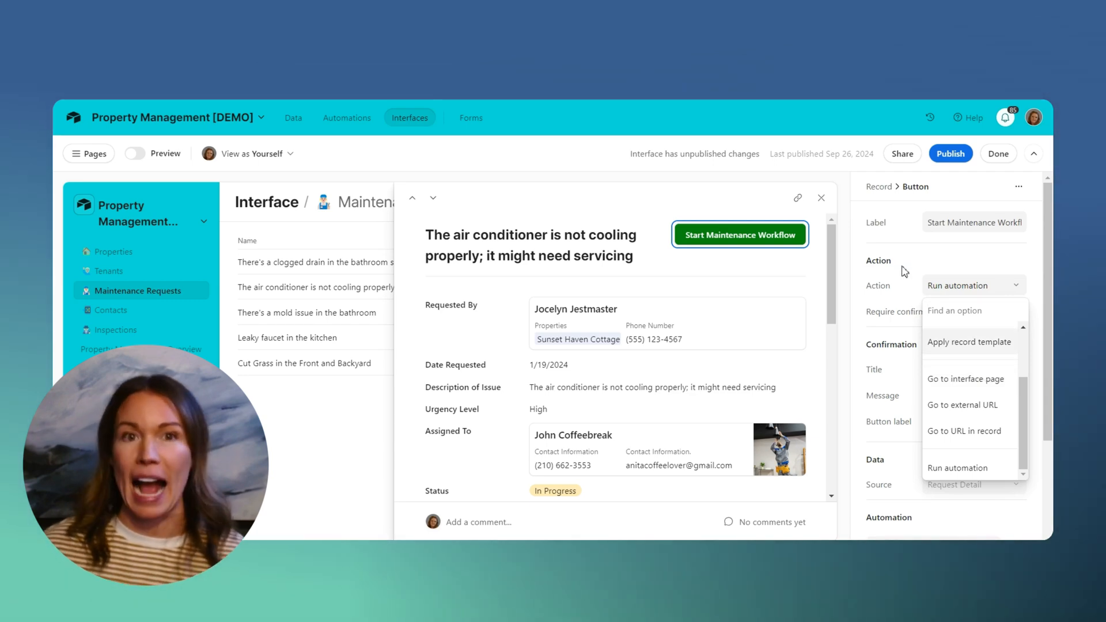
Publish the interface and click Start Maintenance Workflow to see its confirmation dialog.
click(950, 154)
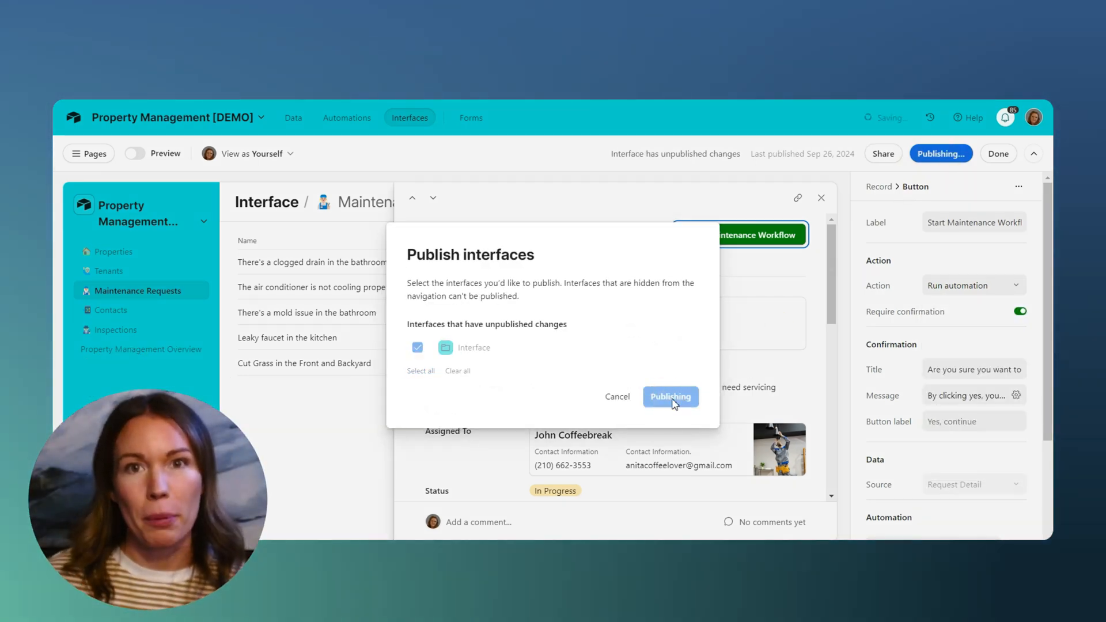
click(669, 396)
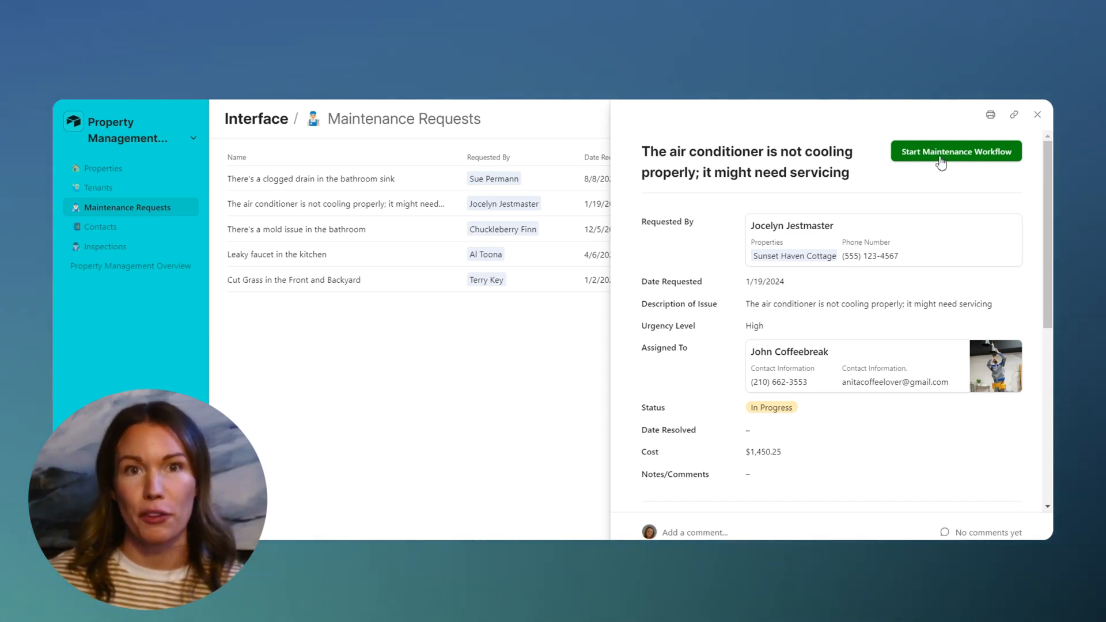
click(955, 151)
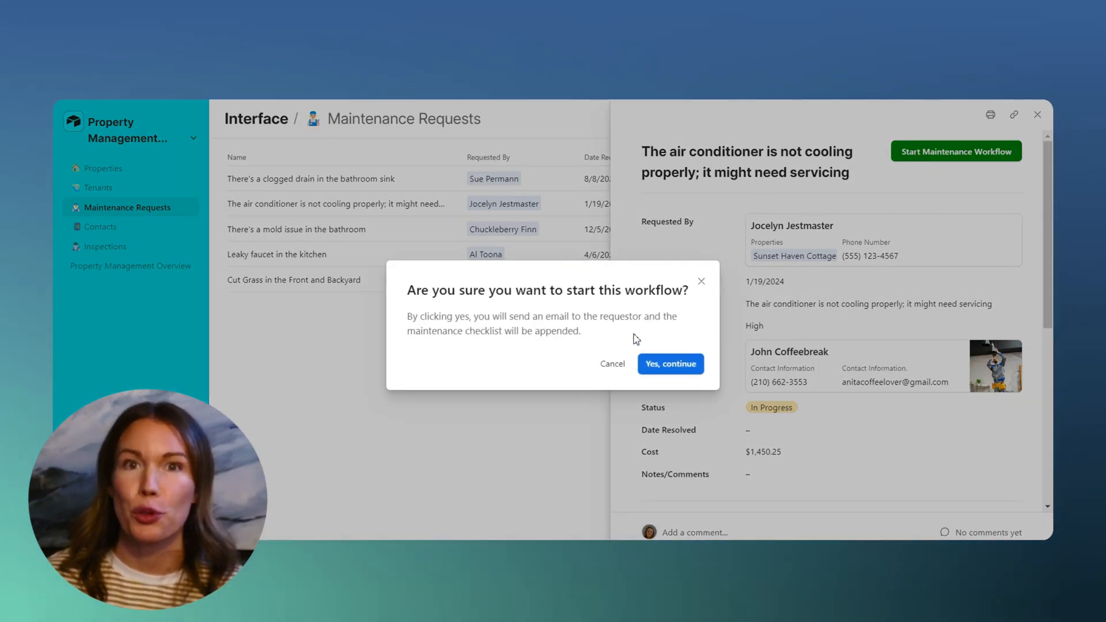